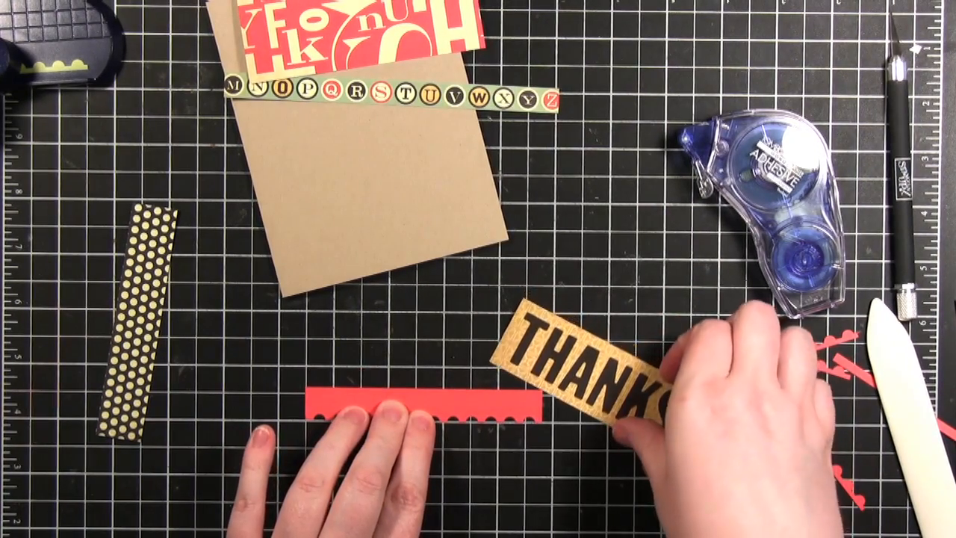
Press the THANKS banner onto the red strip with the scallops showing along its bottom edge.
{"action": "left_click_drag", "start_coordinate": [598, 373], "coordinate": [410, 374]}
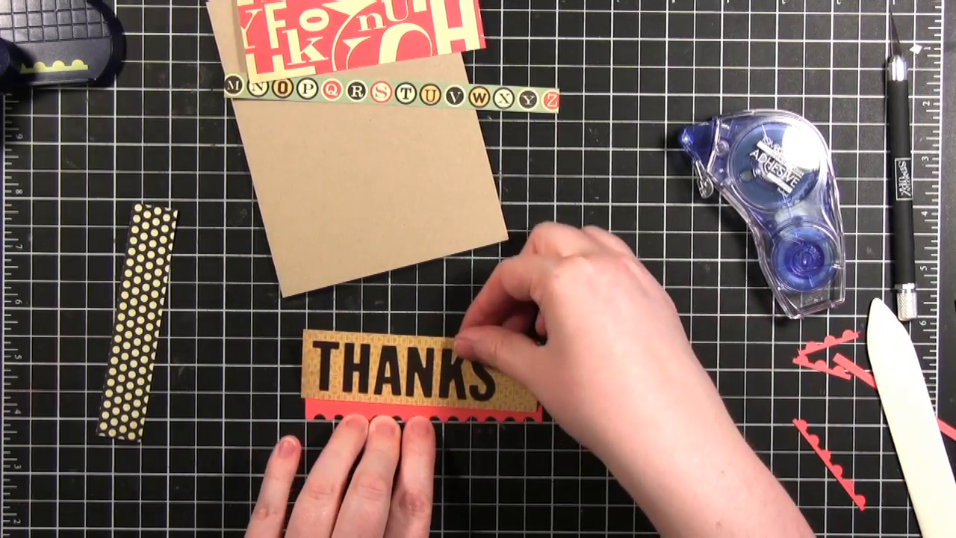